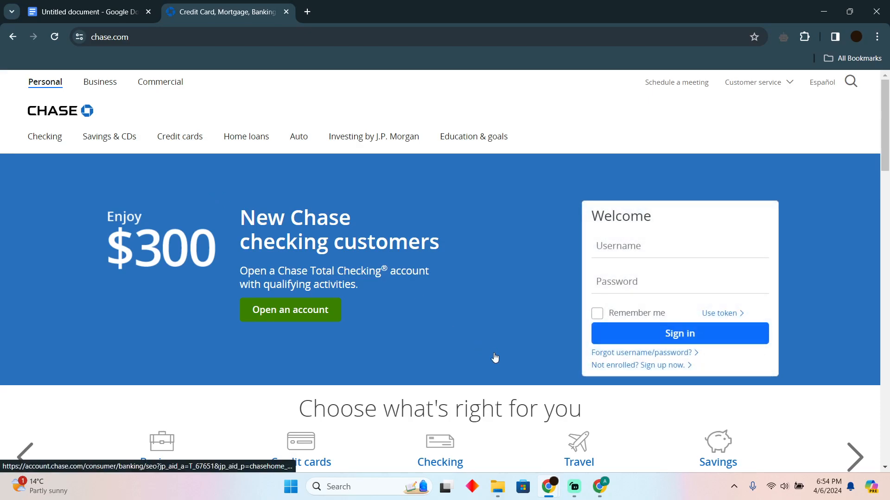
- Switch to the Chase wallet instructions document and scroll down to step 6
scroll(down, 3)
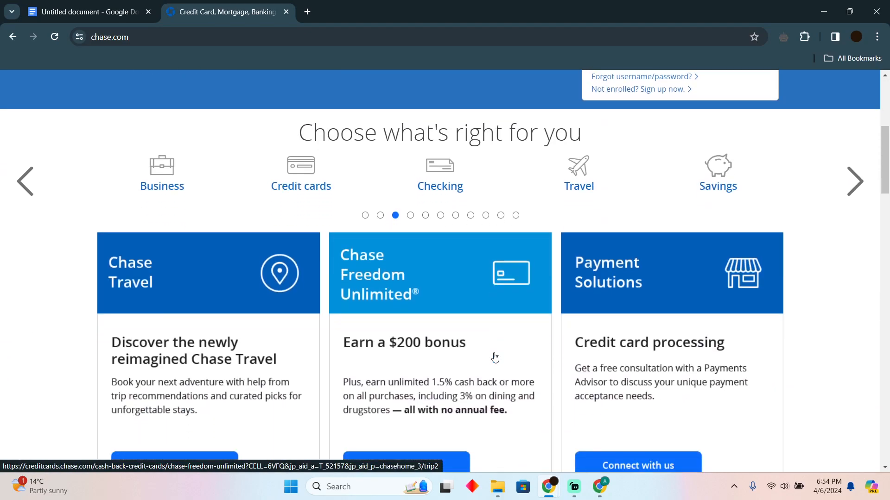
scroll(down, 3)
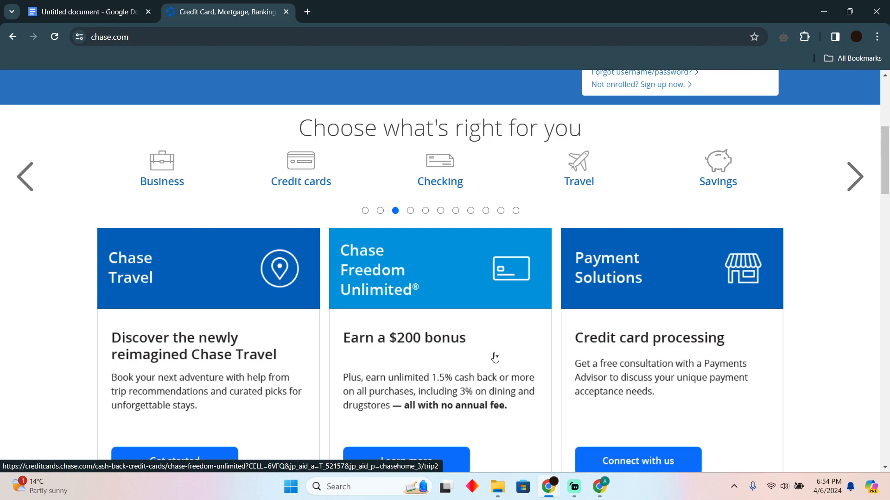
scroll(down, 3)
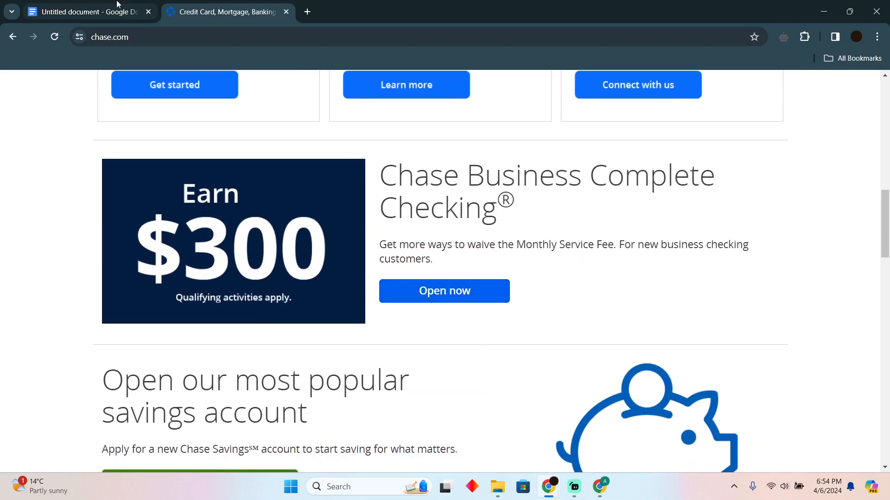
click(85, 11)
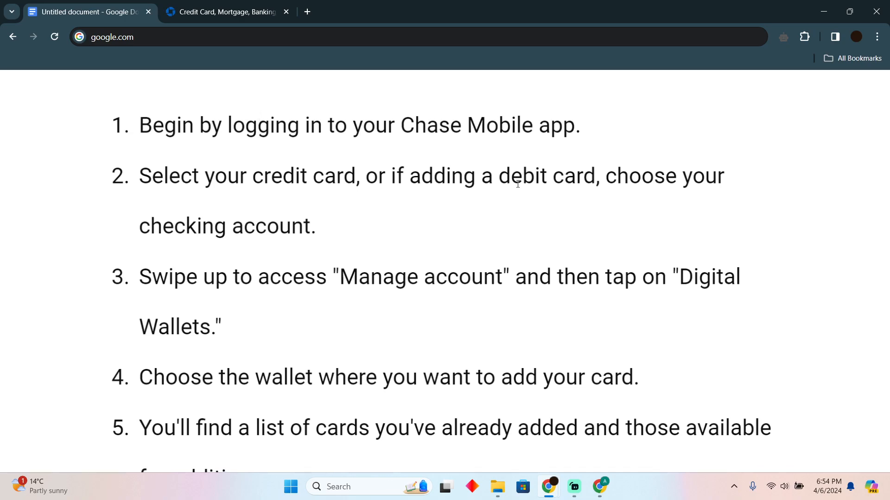
scroll(down, 3)
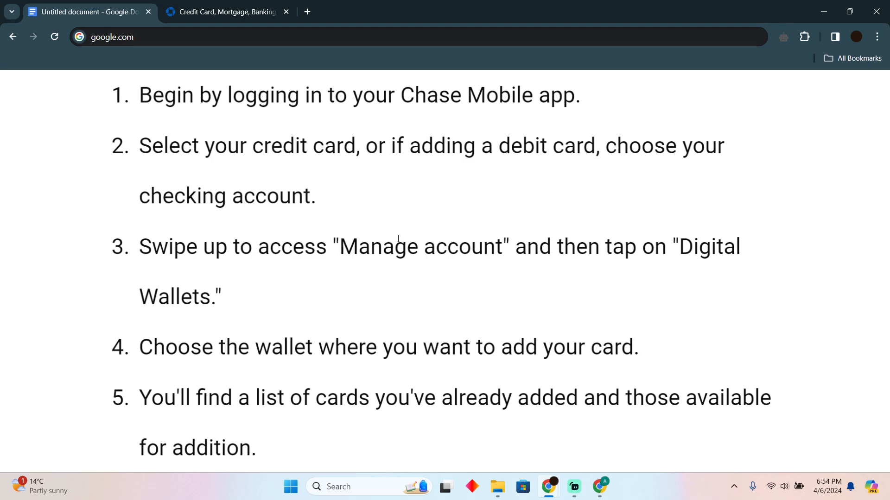
scroll(down, 3)
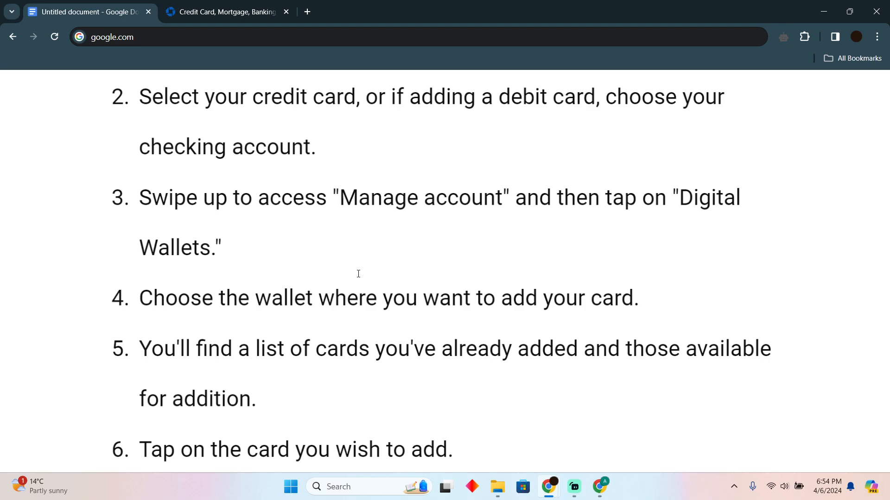
scroll(down, 3)
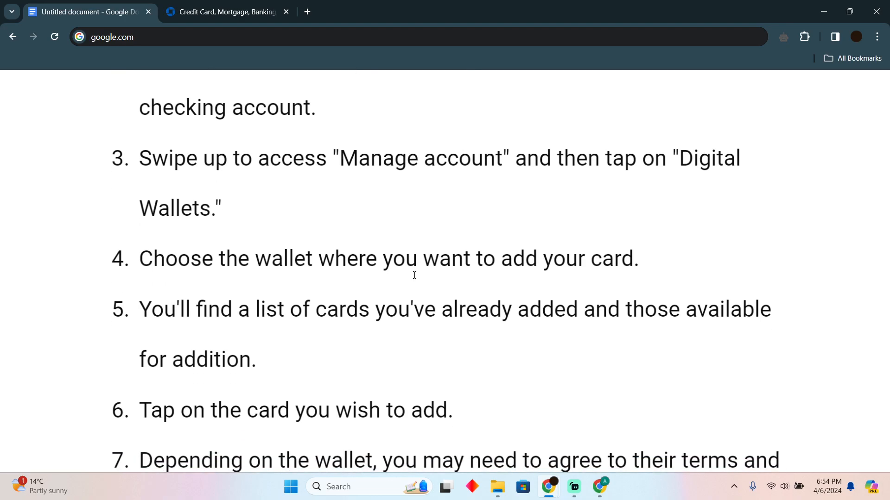
scroll(down, 3)
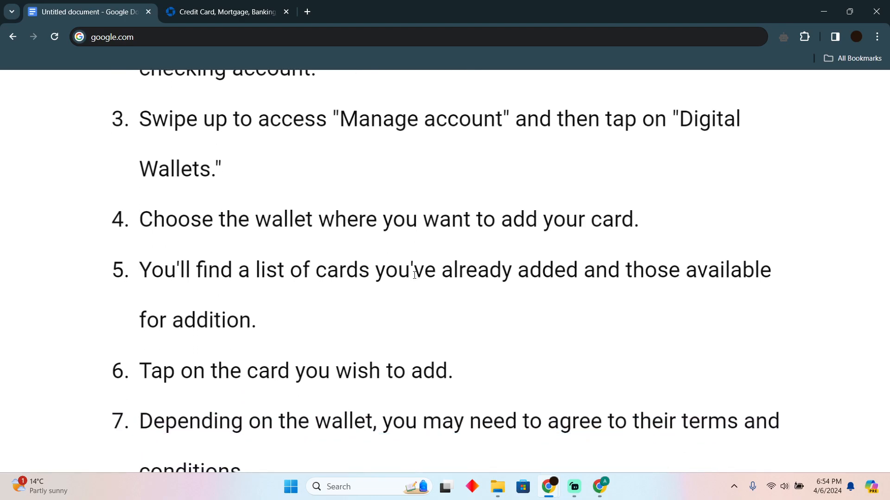
scroll(down, 3)
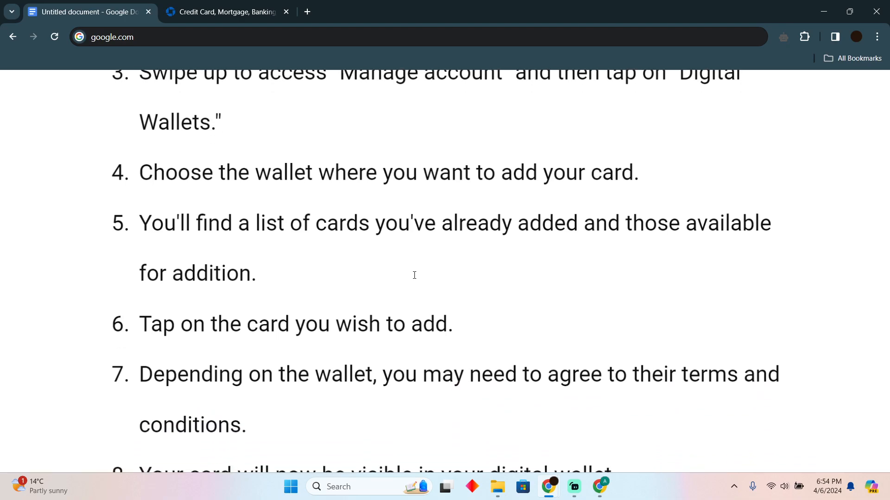
scroll(down, 3)
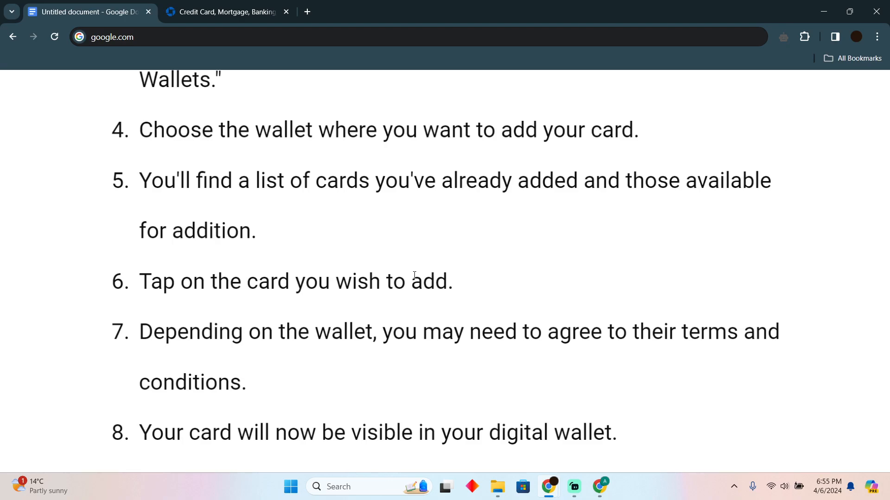
scroll(down, 3)
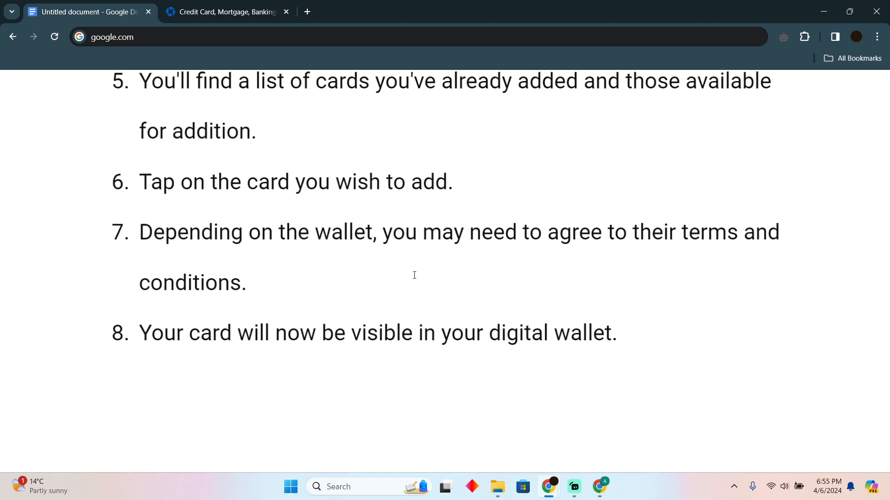
scroll(up, 3)
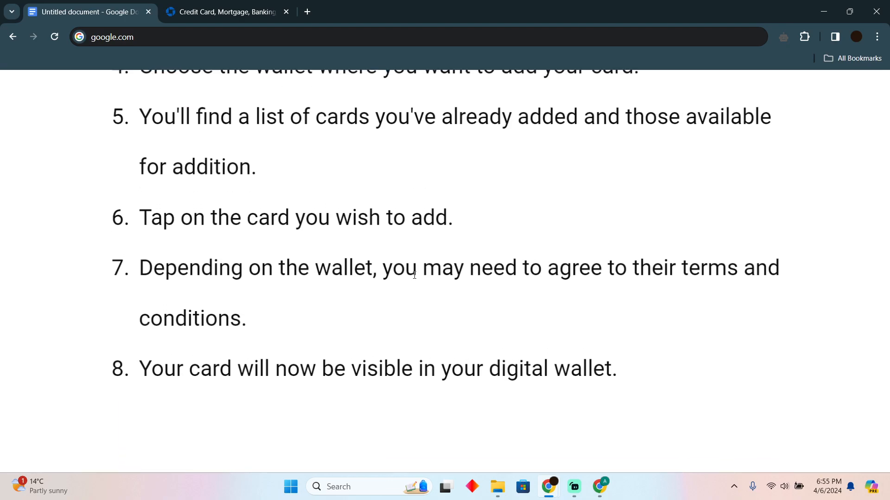
scroll(up, 3)
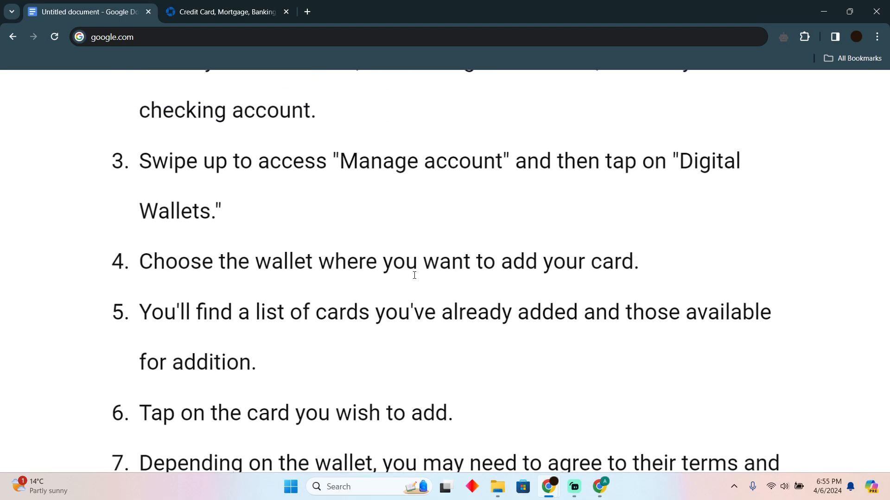